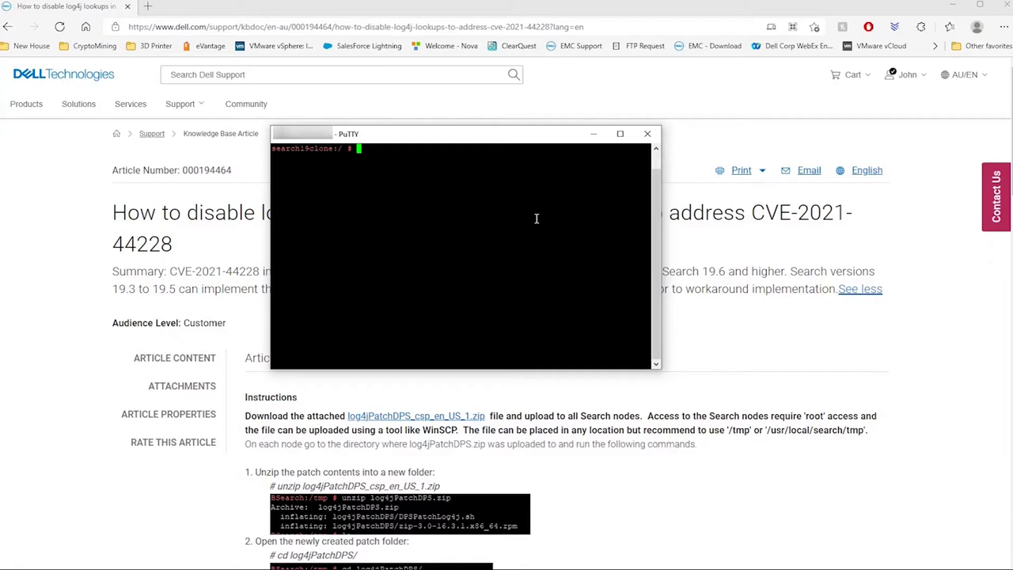
mouse_move(710, 281)
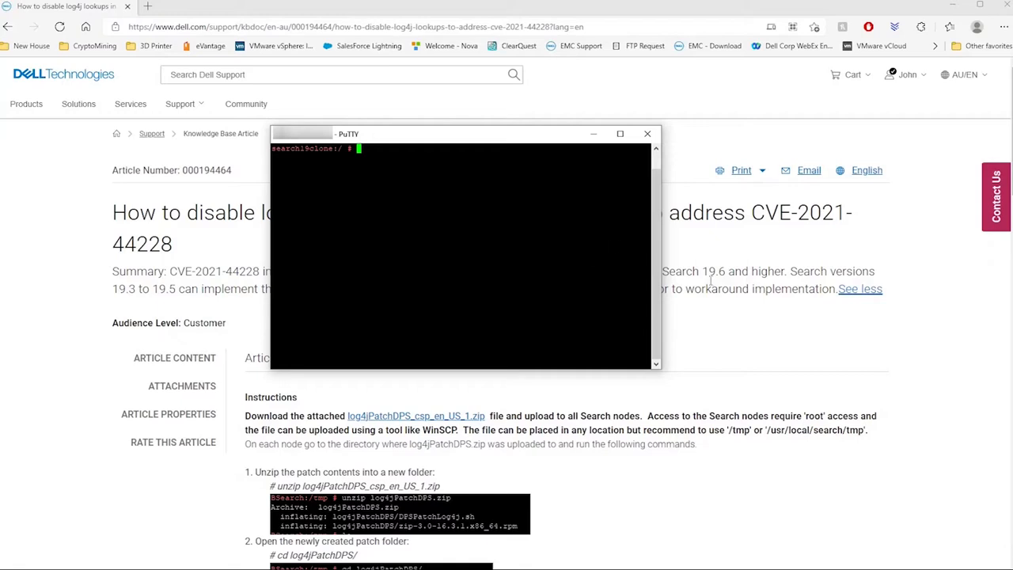
mouse_move(627, 155)
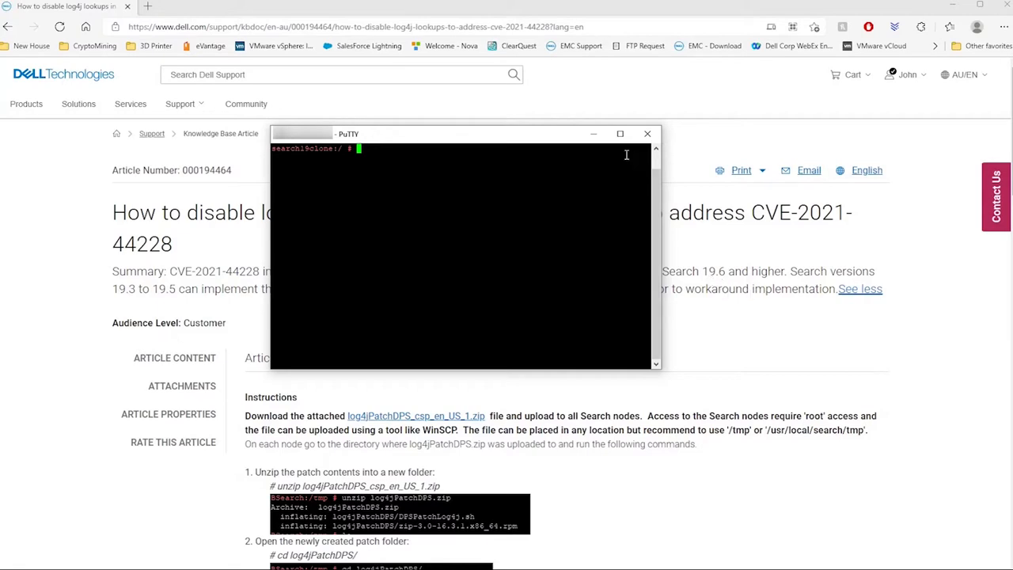
Upload the log4jPatchDPS zip from the local TMP folder into the server's /tmp directory.
left_click(647, 133)
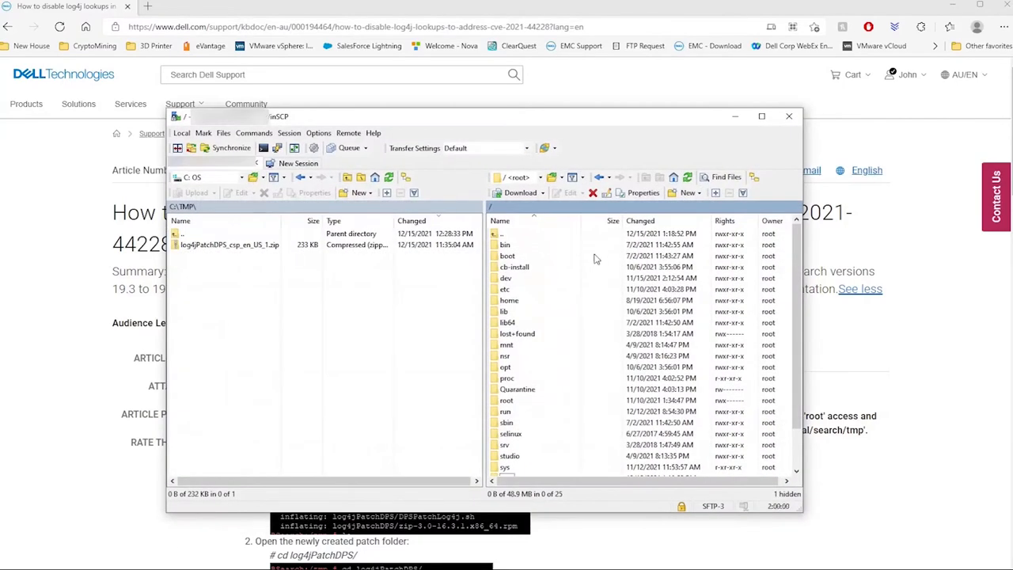
mouse_move(478, 298)
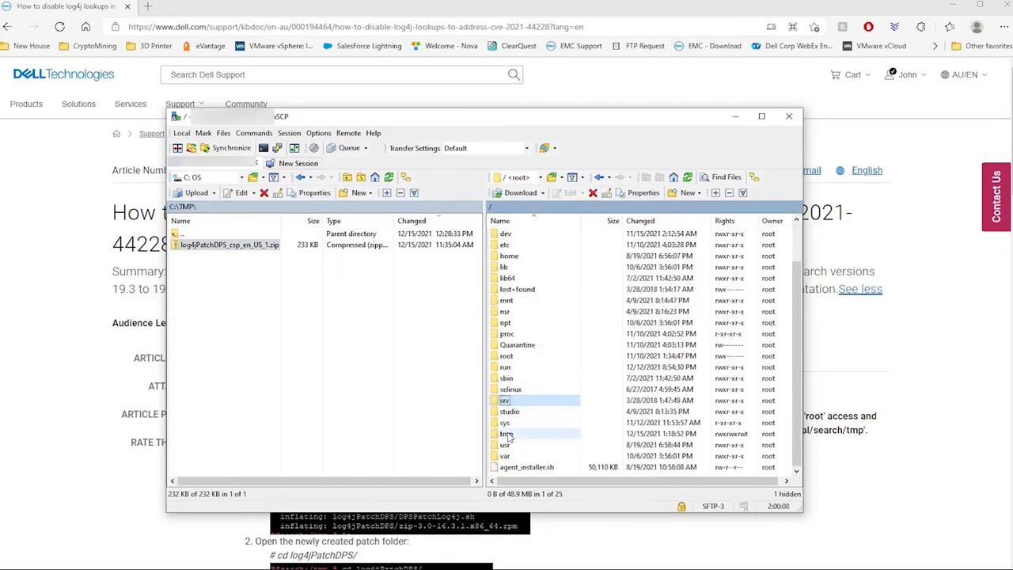
double_click(505, 434)
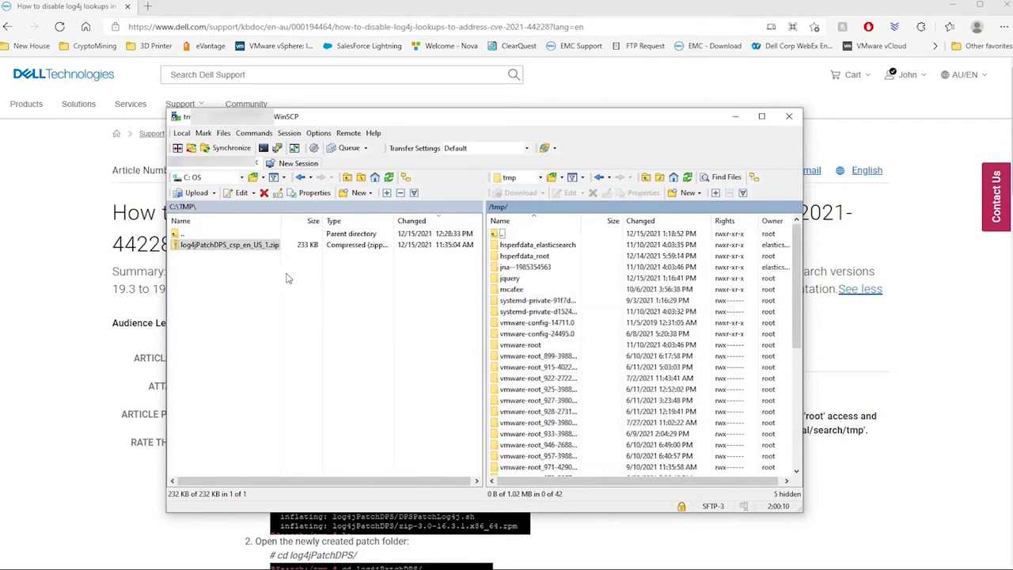
right_click(228, 244)
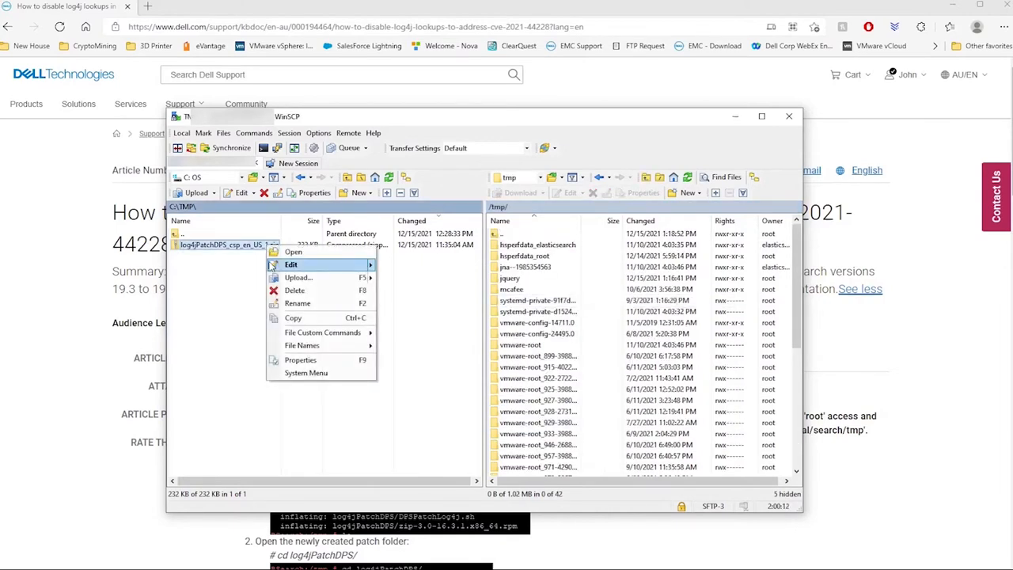
left_click(297, 277)
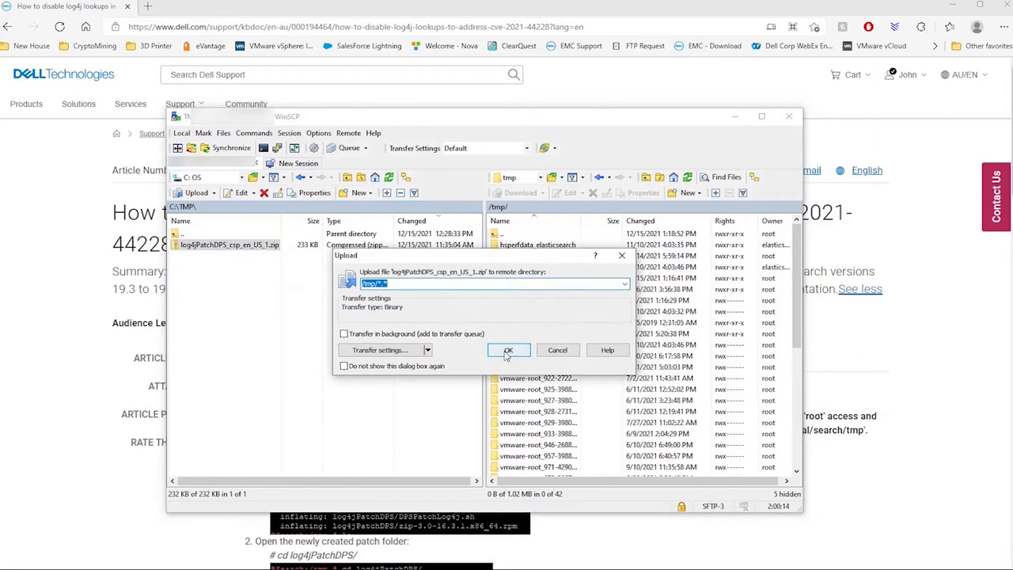
left_click(508, 350)
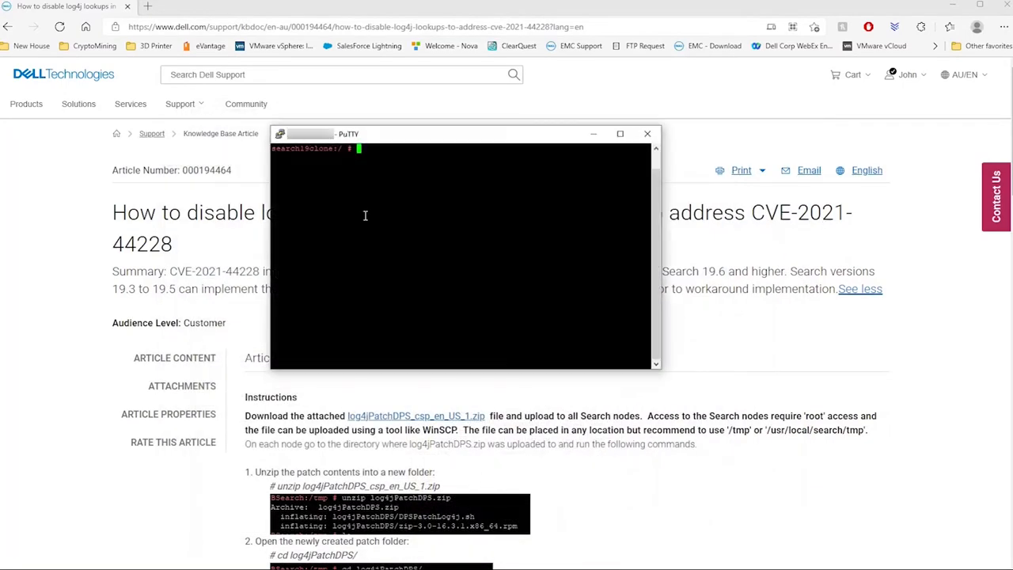
mouse_move(418, 146)
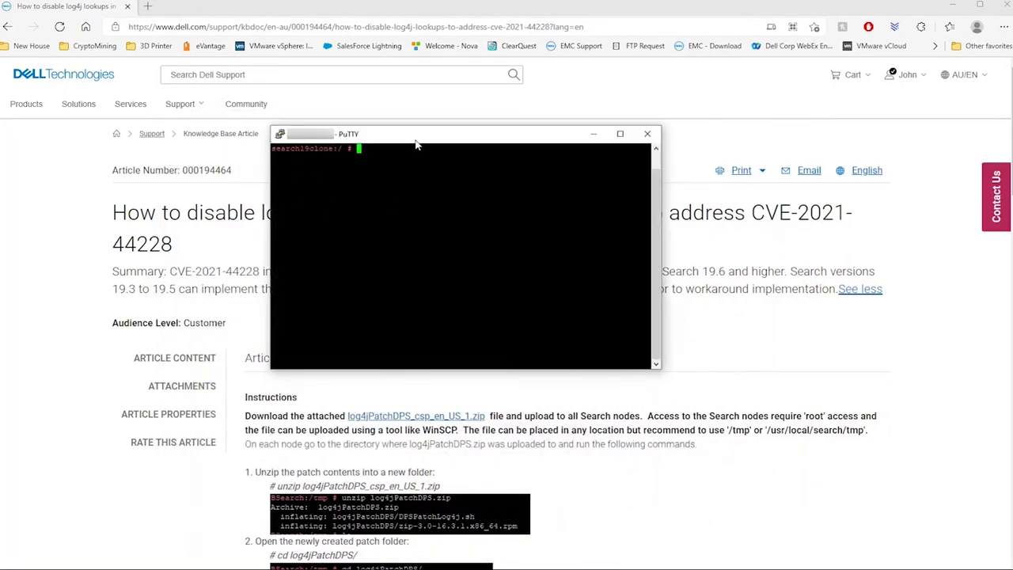
Move into /tmp, list the zip, and unzip log4jPatchDPS_csp_en_US_1.zip into a log4jPatchDPS folder.
type("cd tmp")
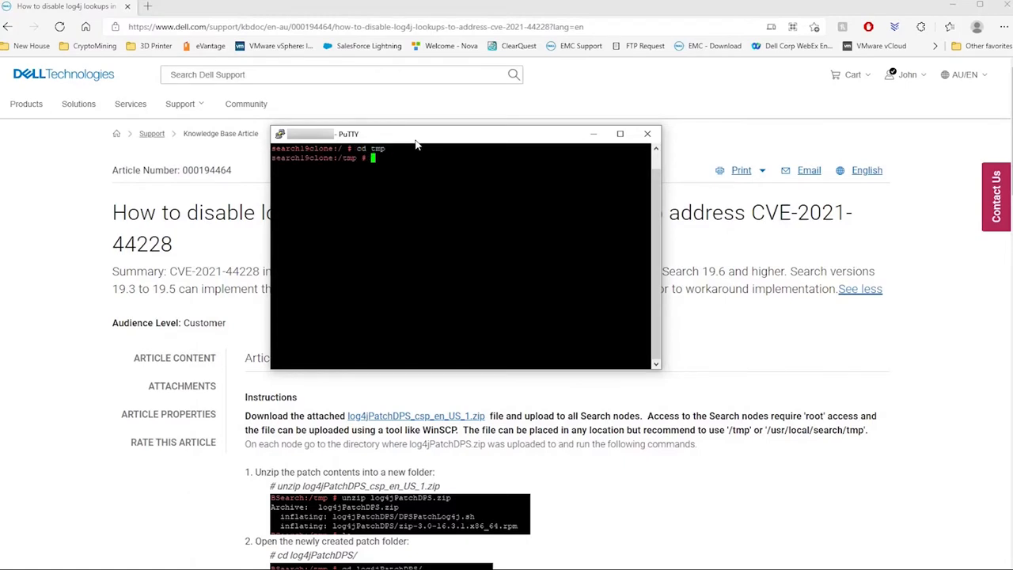
type("ls l*.zip")
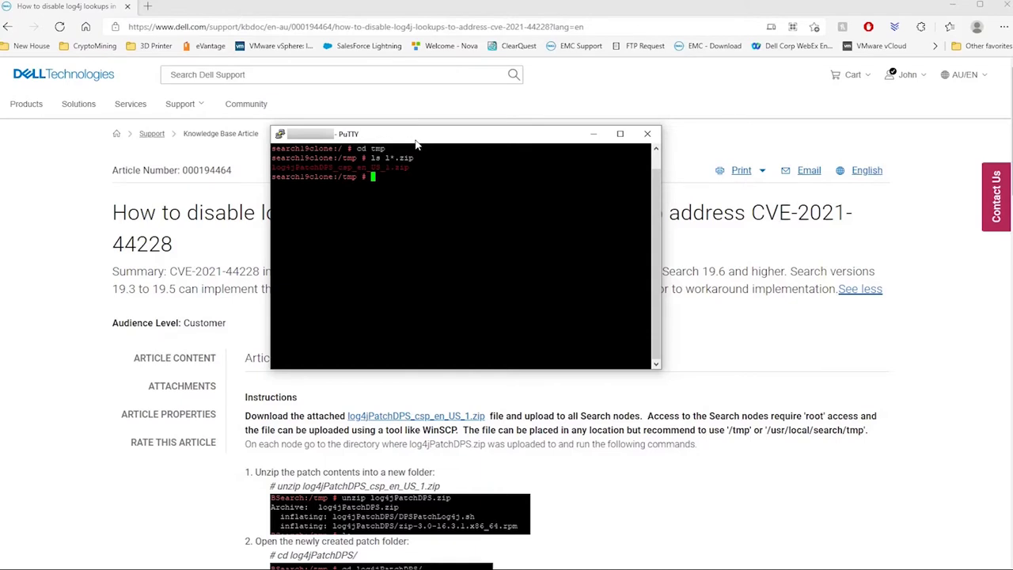
type("unzip log4jPatchDPS_csp_en_US_1.zip")
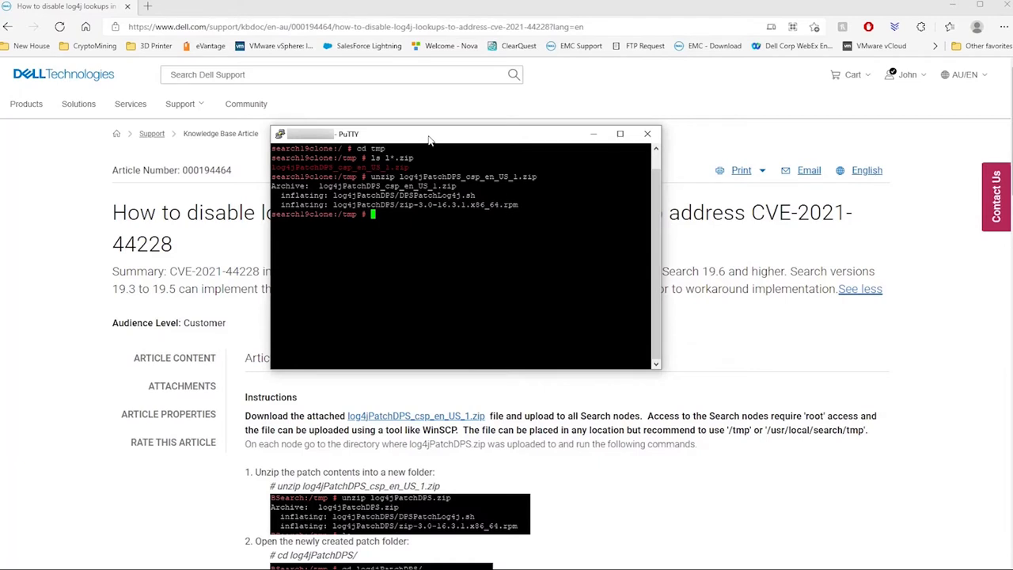
Change the shell into the unzipped log4jPatchDPS folder.
type("cd")
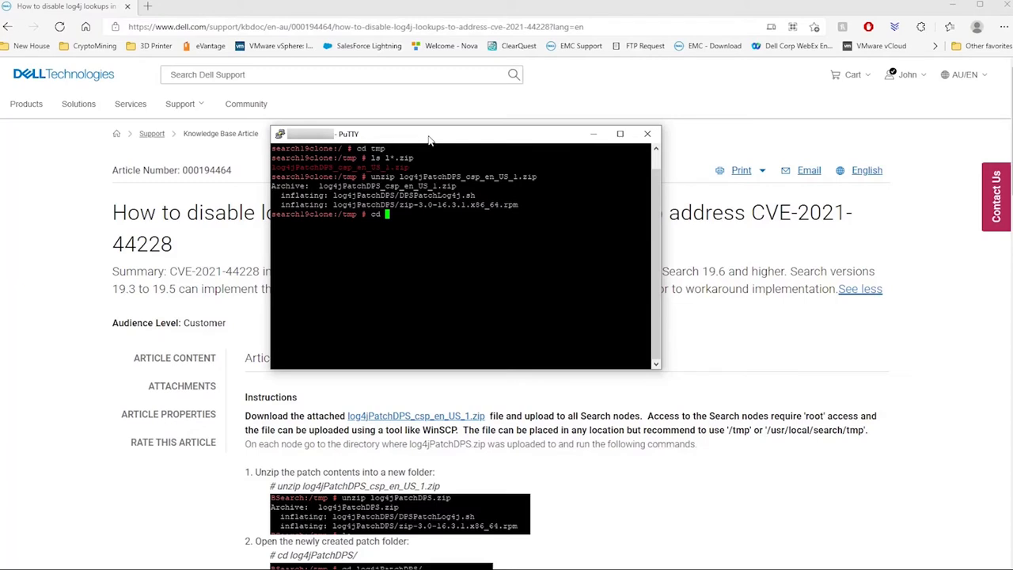
type("log4jPatchDPS/")
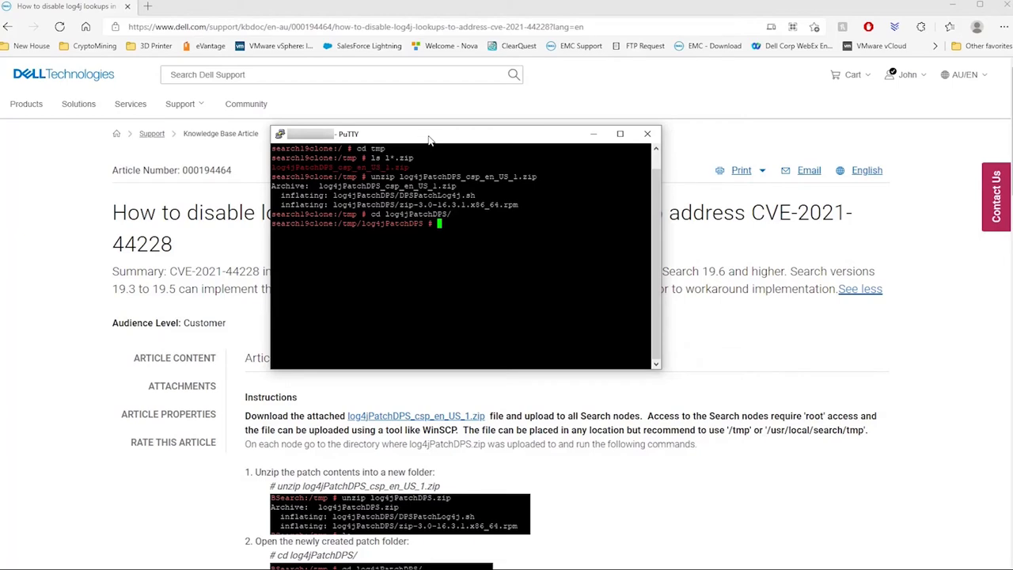
Run DPSEPatchlog4j.sh with bash to patch the log4j jars, reboot the server, and dismiss the connection-closed error.
type("bas")
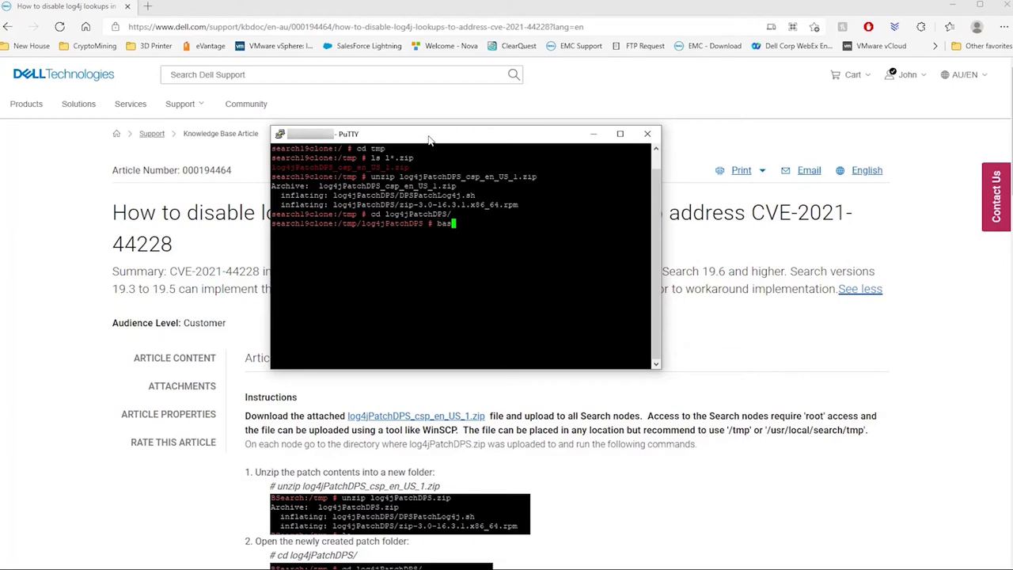
type("d")
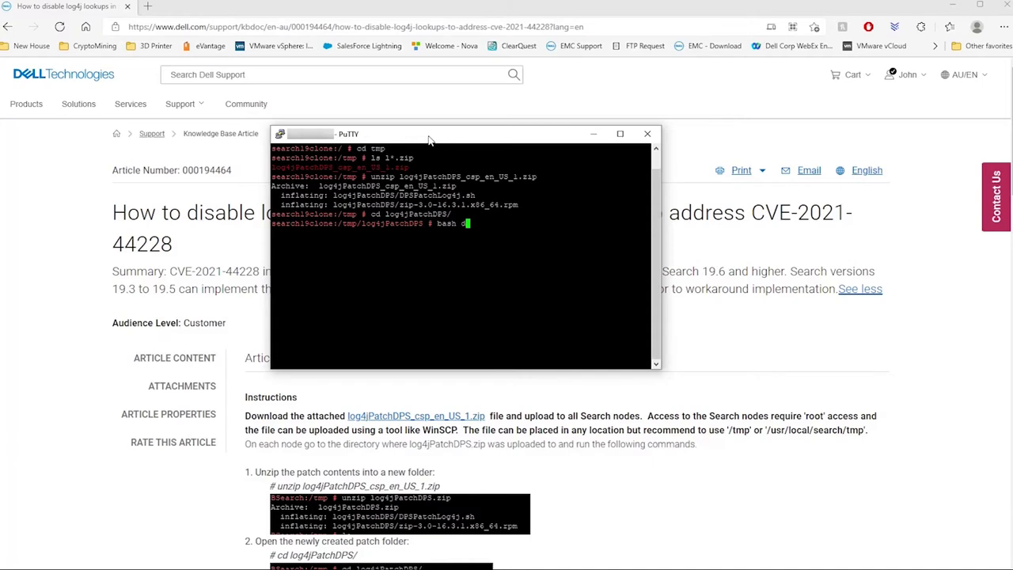
type("DPSE")
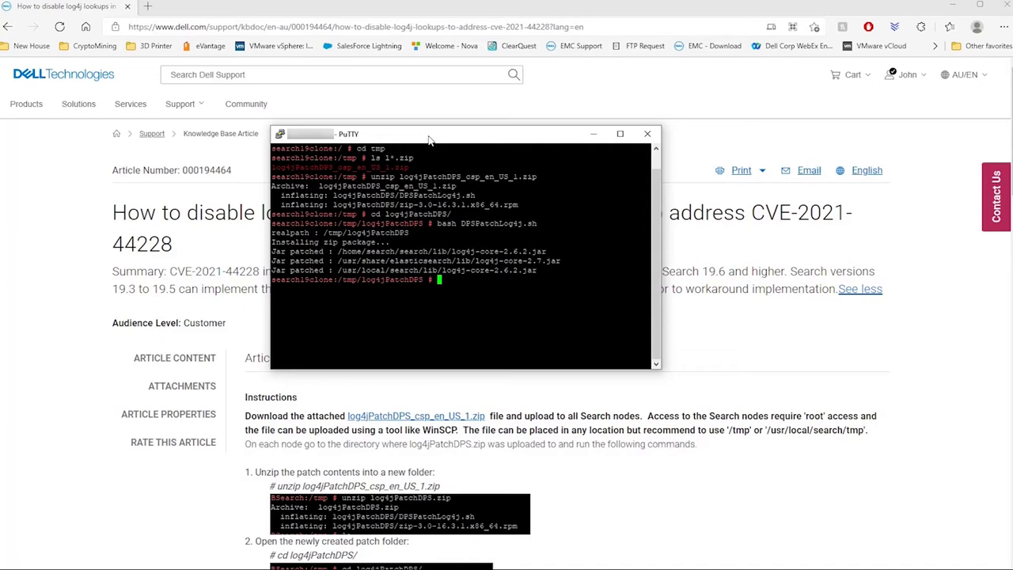
type("reboot")
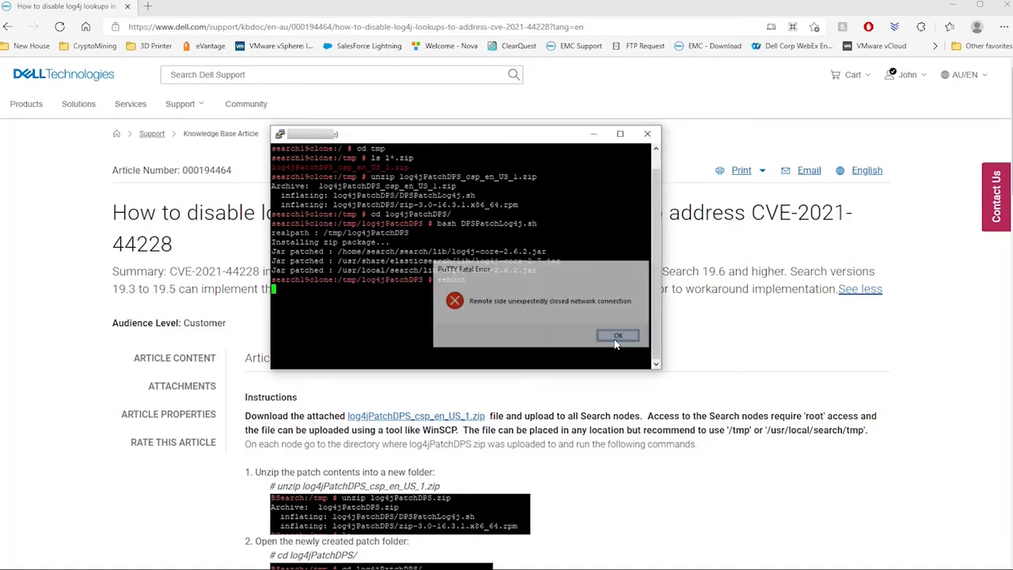
left_click(617, 335)
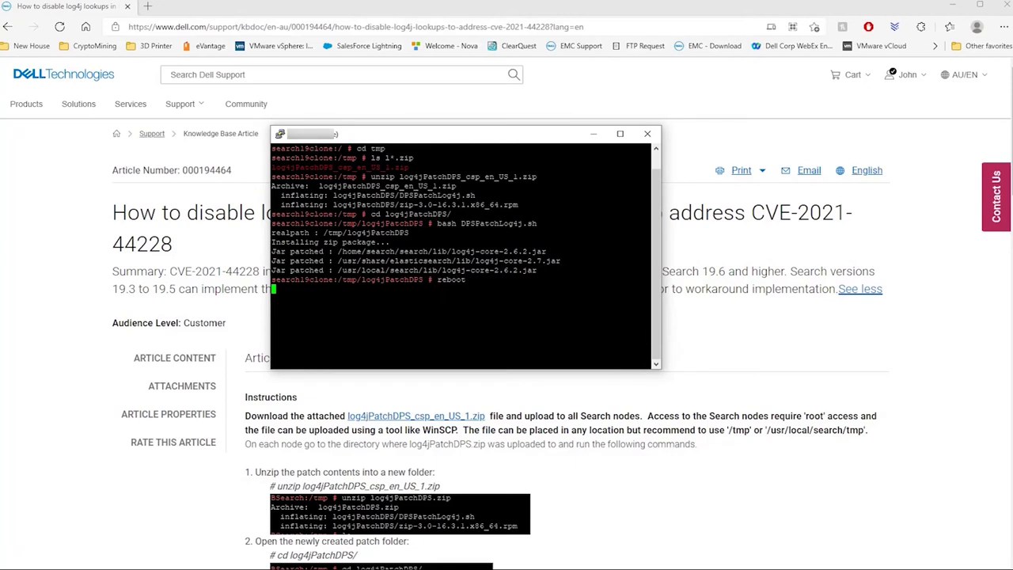